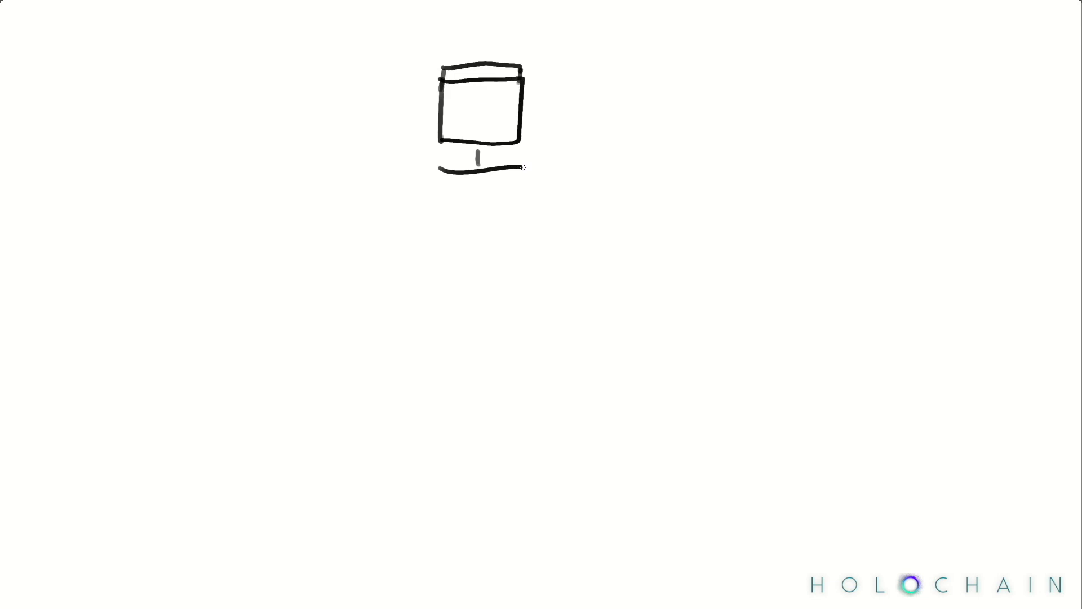
# Draw a red blob-shaped cell with a circled f inside and small bumps along its top.
pyautogui.moveTo(476, 172); pyautogui.dragTo(449, 545)
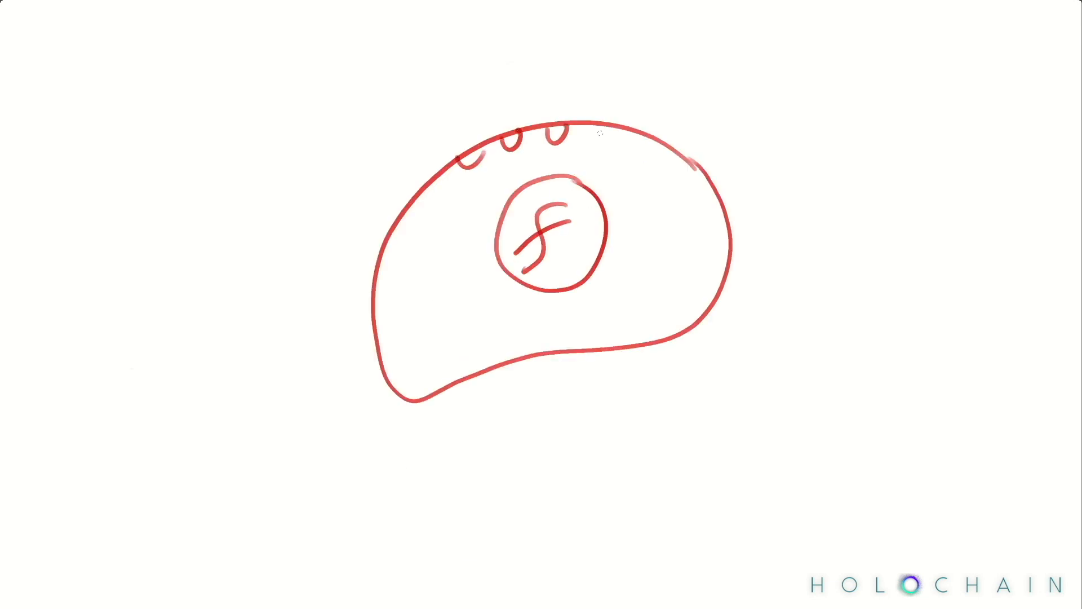
# Sketch a red person facing a widening cone of checked circles and one crossed circle.
pyautogui.moveTo(572, 138); pyautogui.dragTo(690, 166)
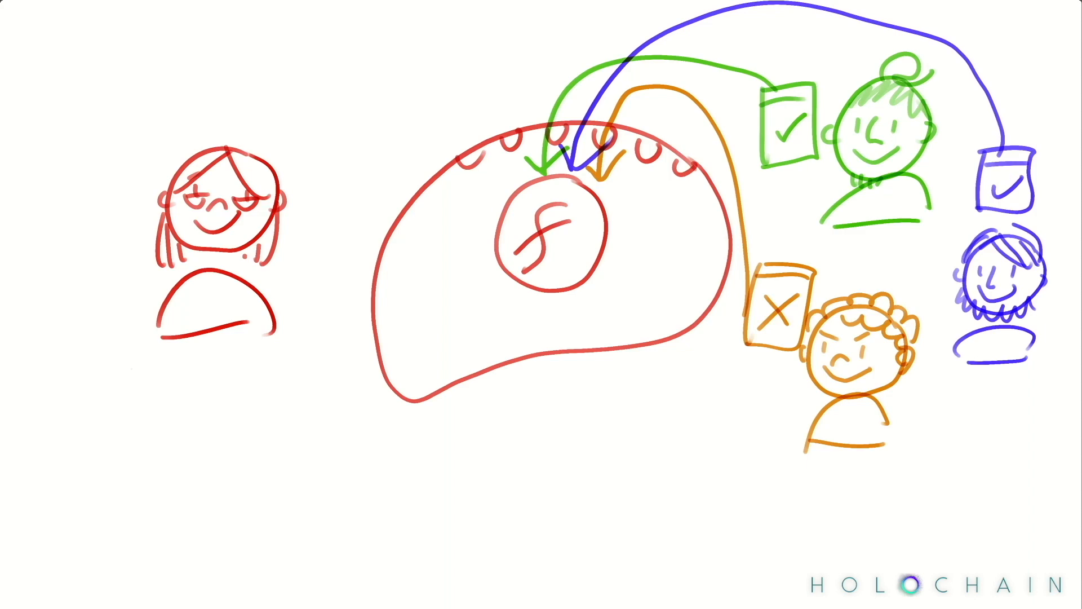
pyautogui.moveTo(784, 238); pyautogui.dragTo(929, 456)
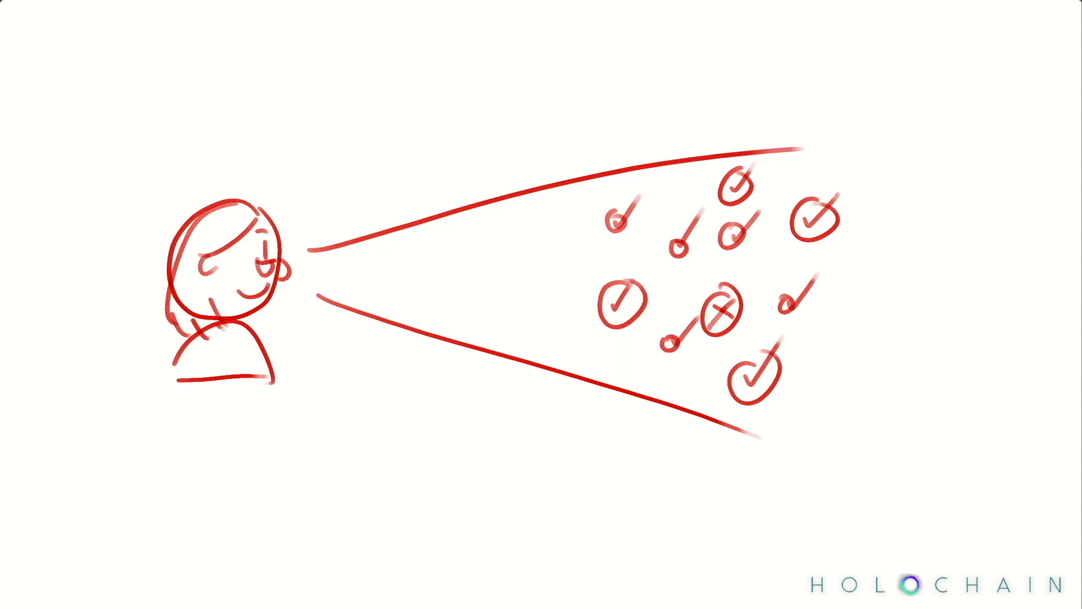
pyautogui.moveTo(598, 128)
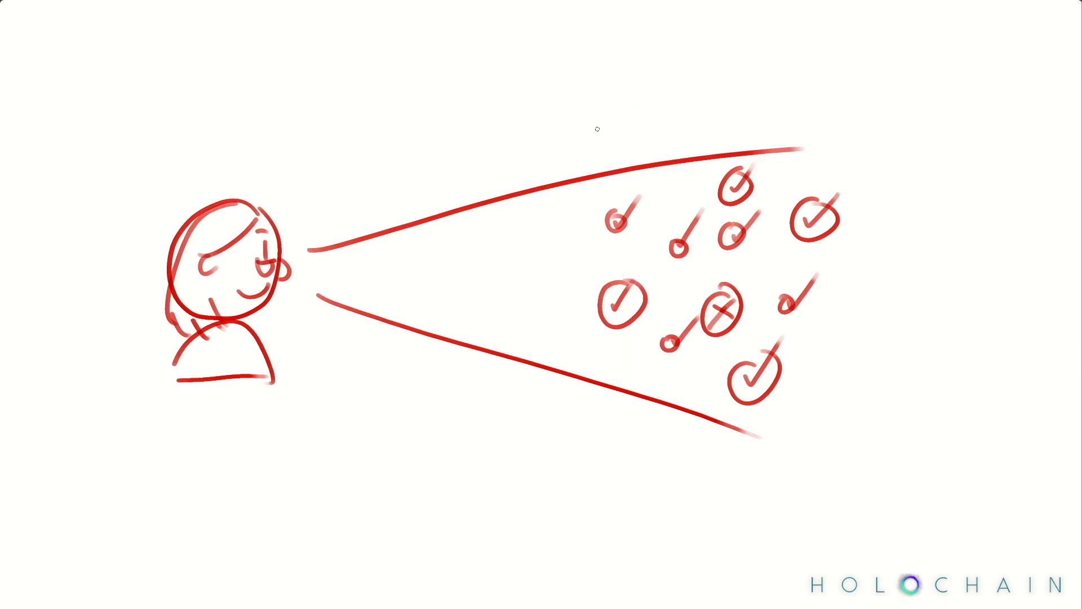